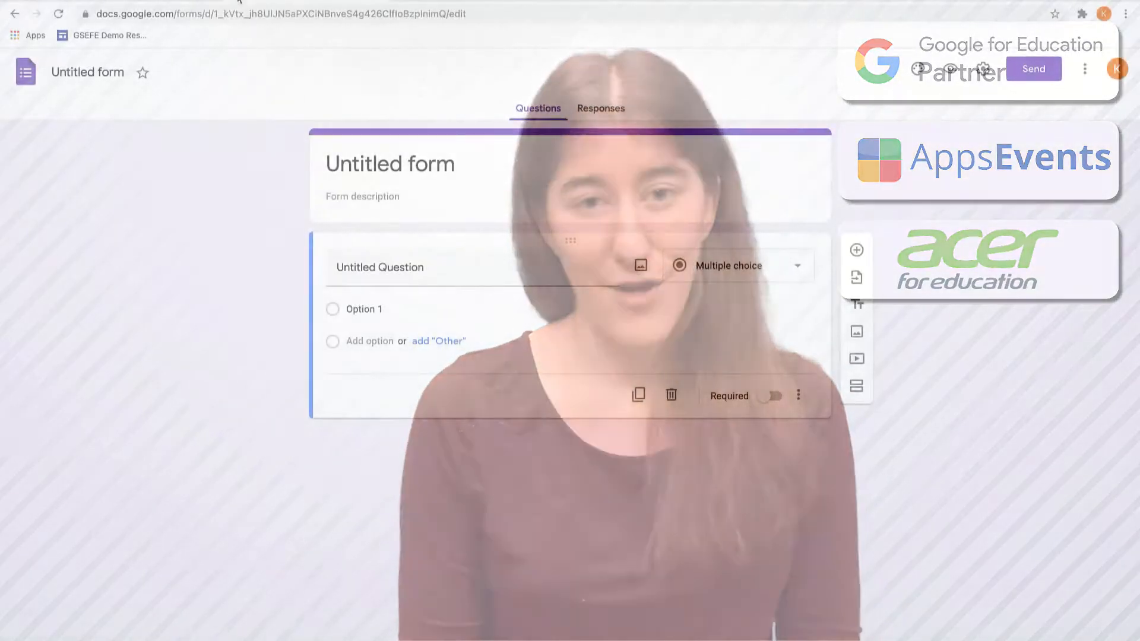
Step: Rename the untitled form to 'Sample Form'
{"action": "type", "text": "Sample Form"}
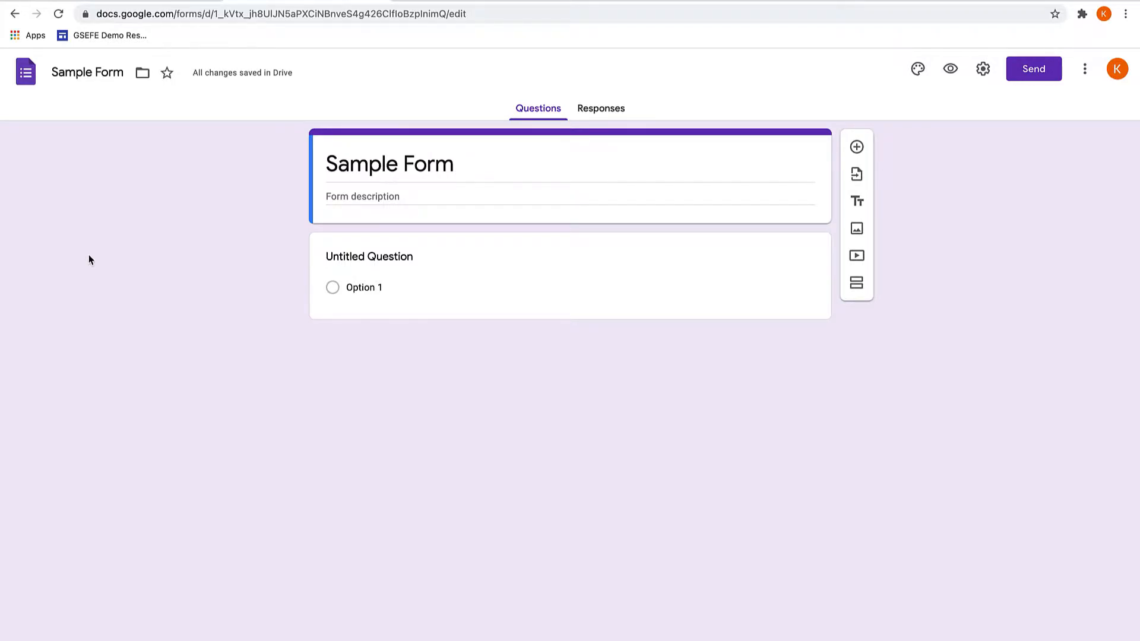
Step: Turn on email collection and limit responses to one per person in form settings
{"action": "left_click", "coordinate": [981, 68]}
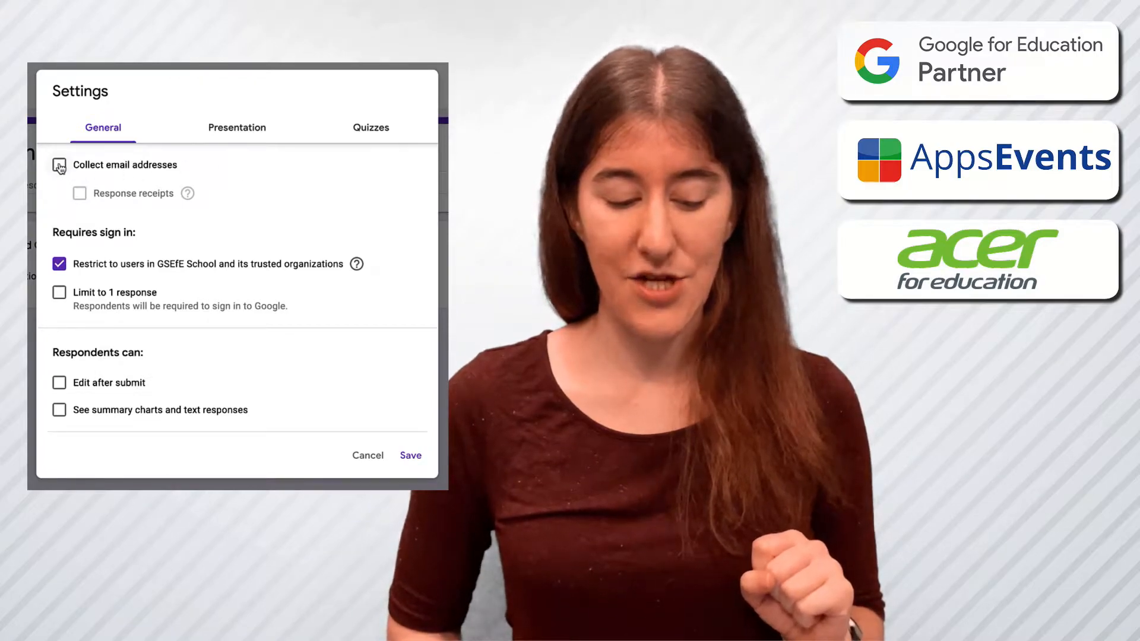
{"action": "left_click", "coordinate": [59, 164]}
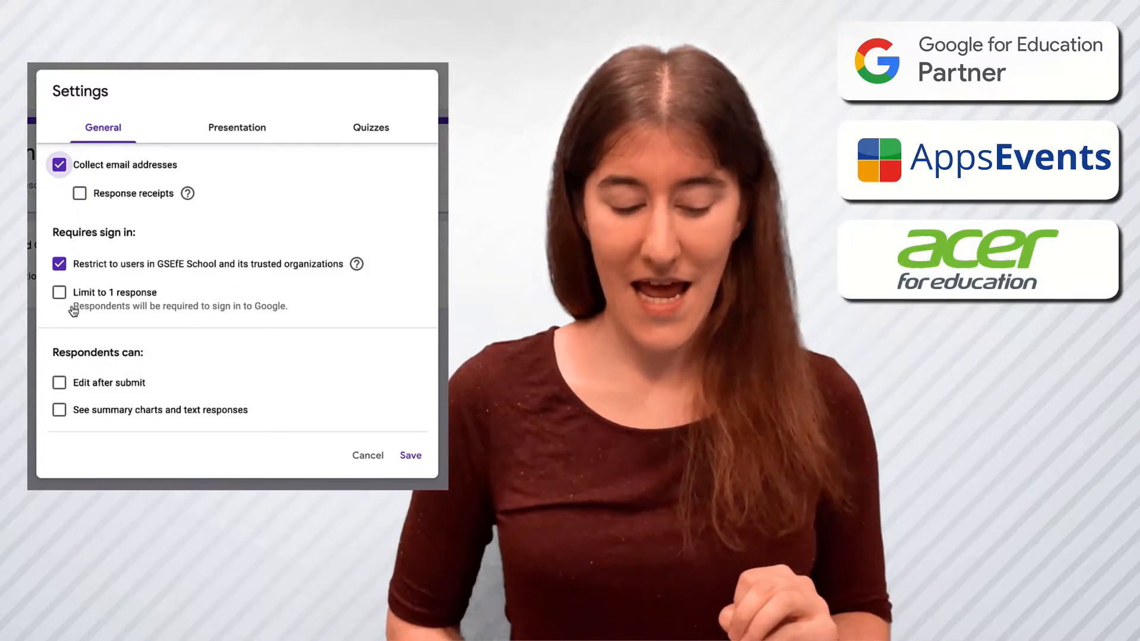
{"action": "left_click", "coordinate": [59, 292]}
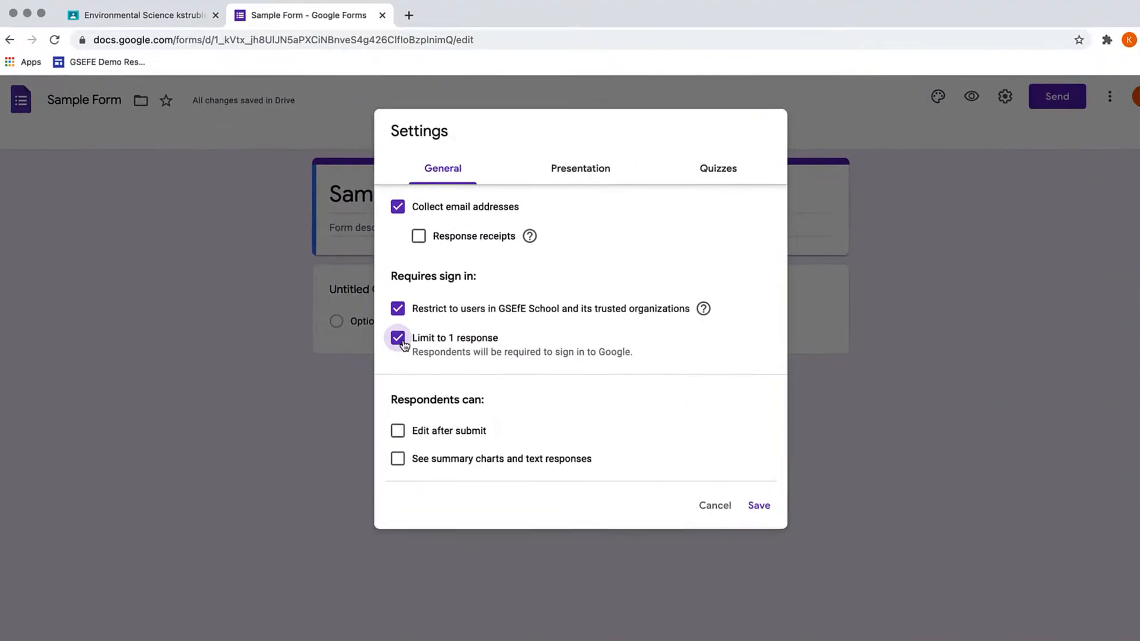
{"action": "left_click", "coordinate": [758, 506]}
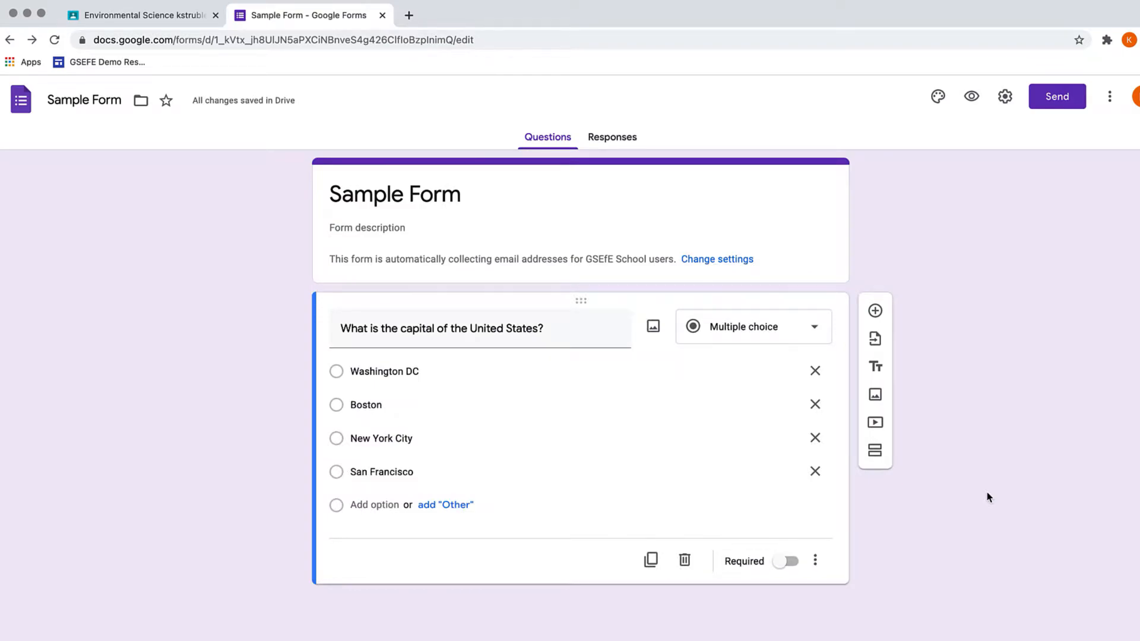
{"action": "mouse_move", "coordinate": [405, 94]}
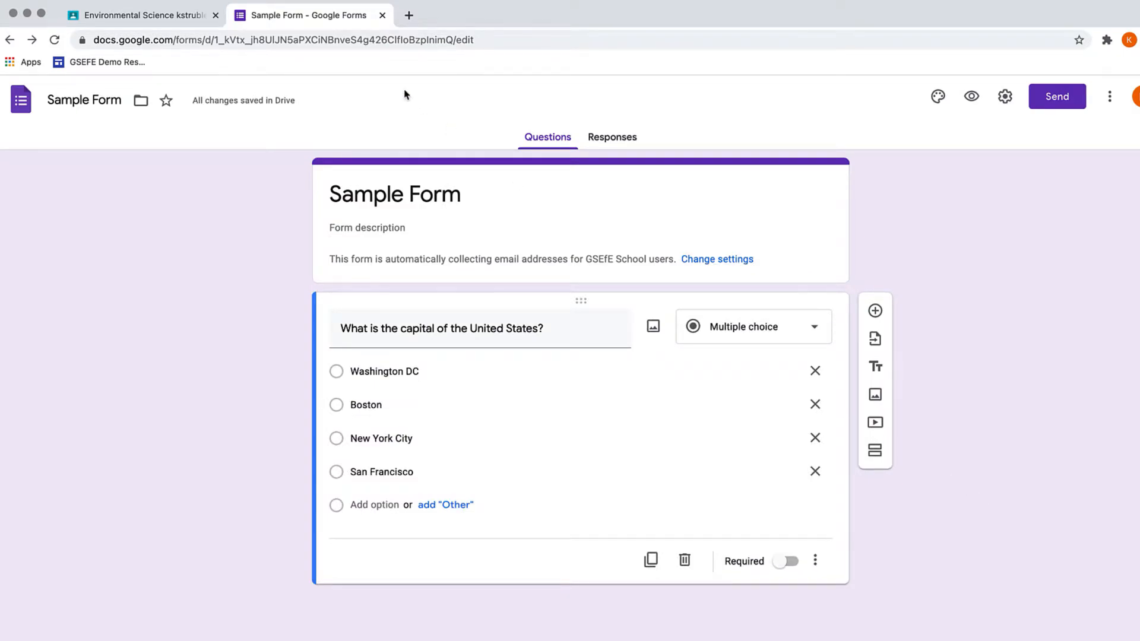
Step: Create an assignment titled 'Form' in Environmental Science Classwork and begin adding an attachment
{"action": "left_click", "coordinate": [138, 15]}
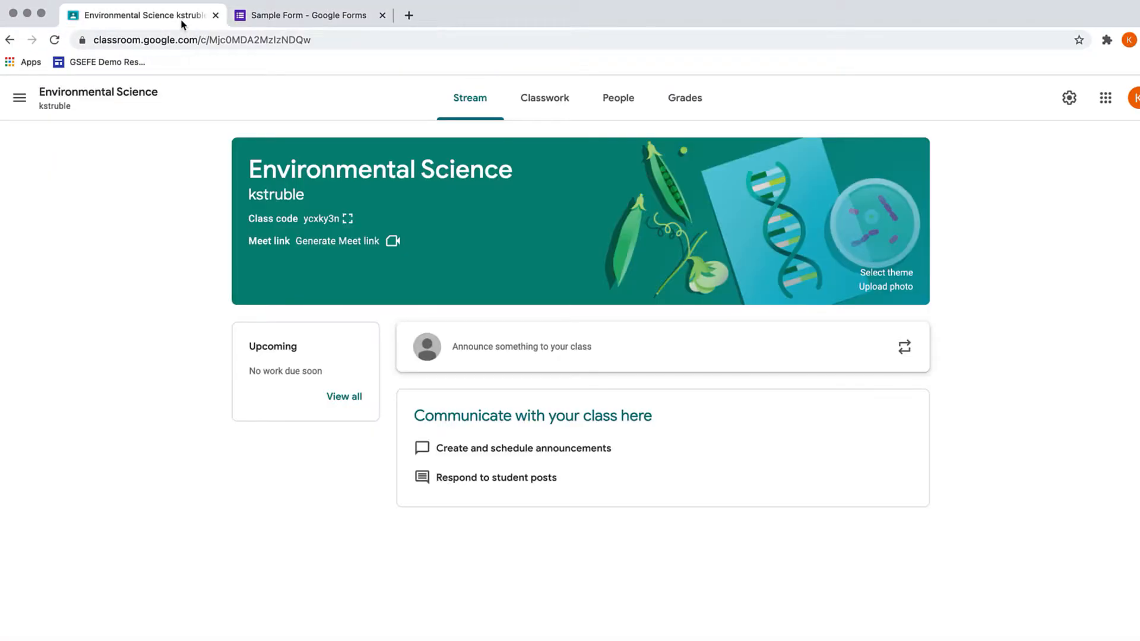
{"action": "left_click", "coordinate": [544, 98]}
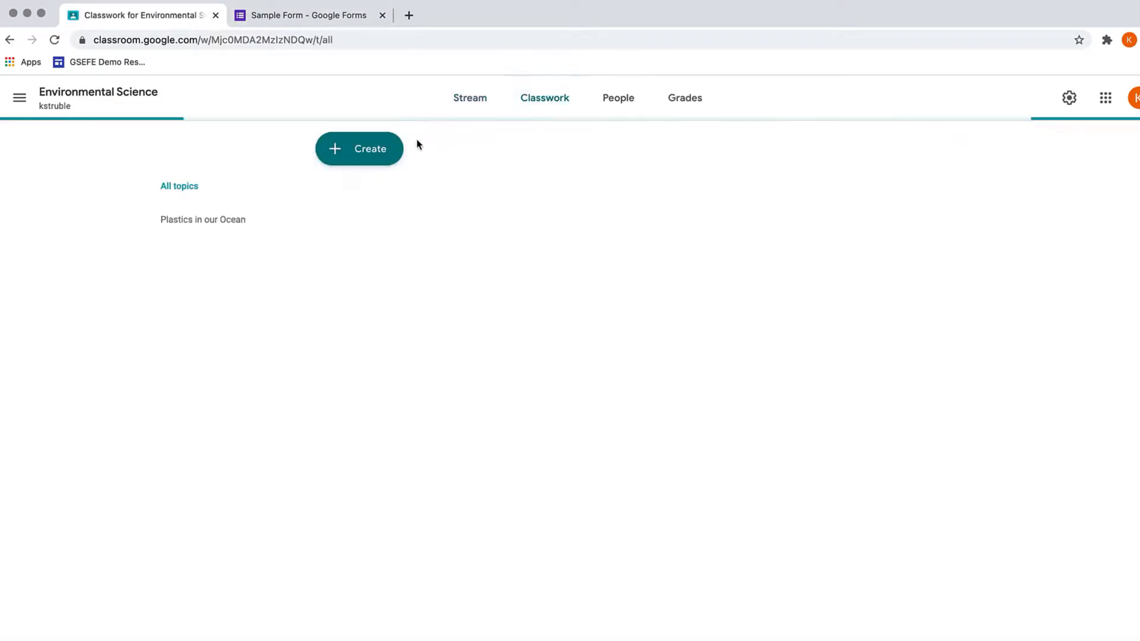
{"action": "left_click", "coordinate": [358, 148]}
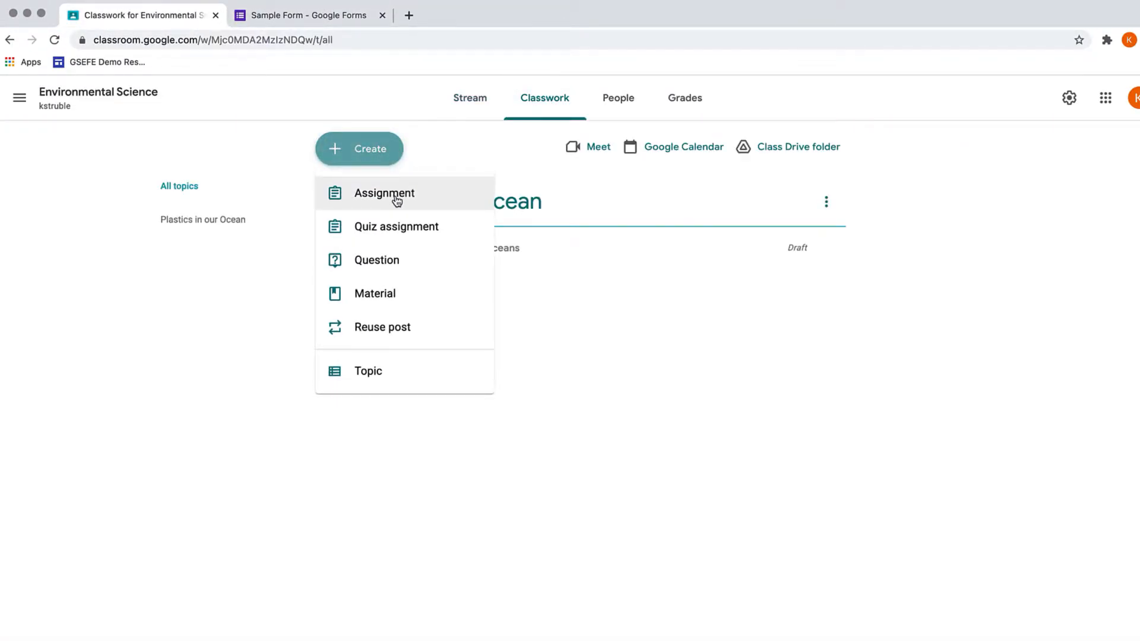
{"action": "left_click", "coordinate": [384, 193]}
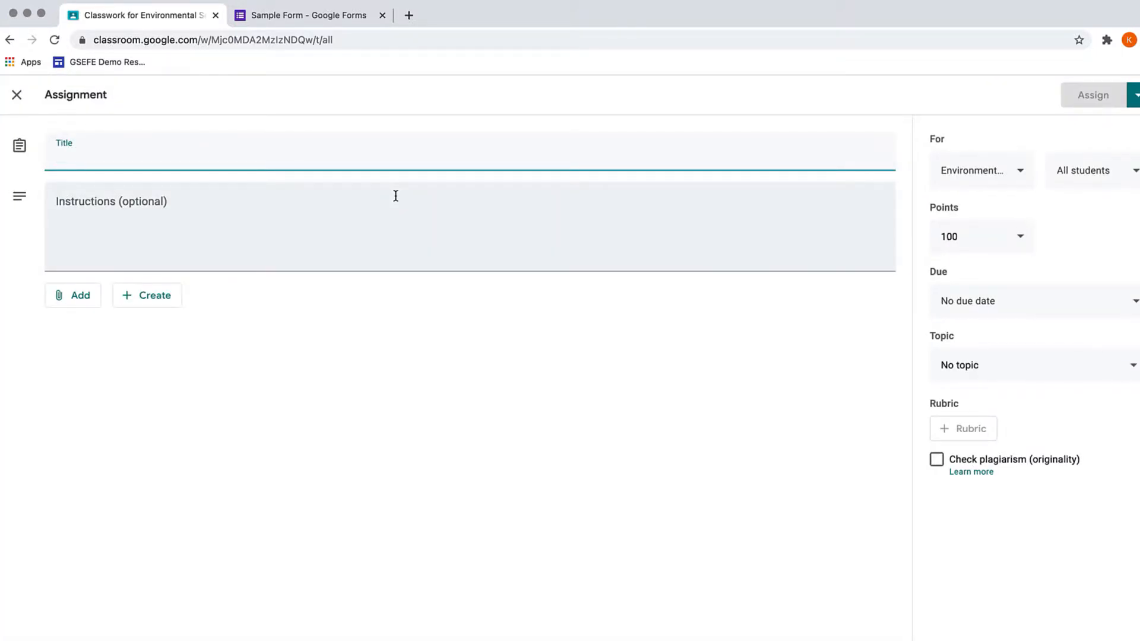
{"action": "type", "text": "Form"}
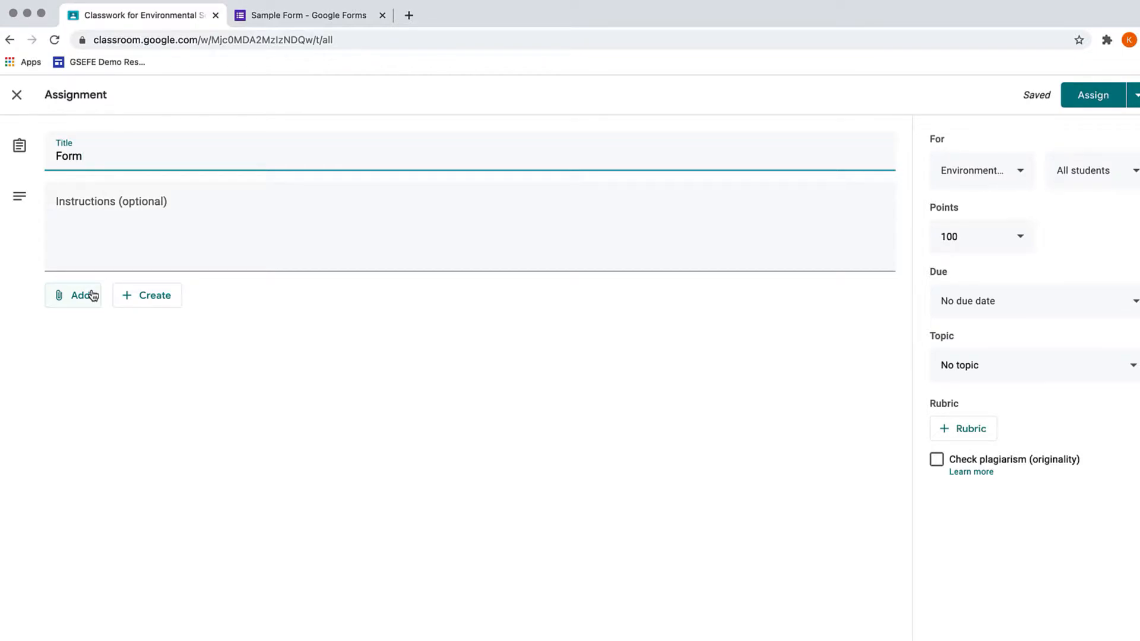
{"action": "left_click", "coordinate": [77, 295]}
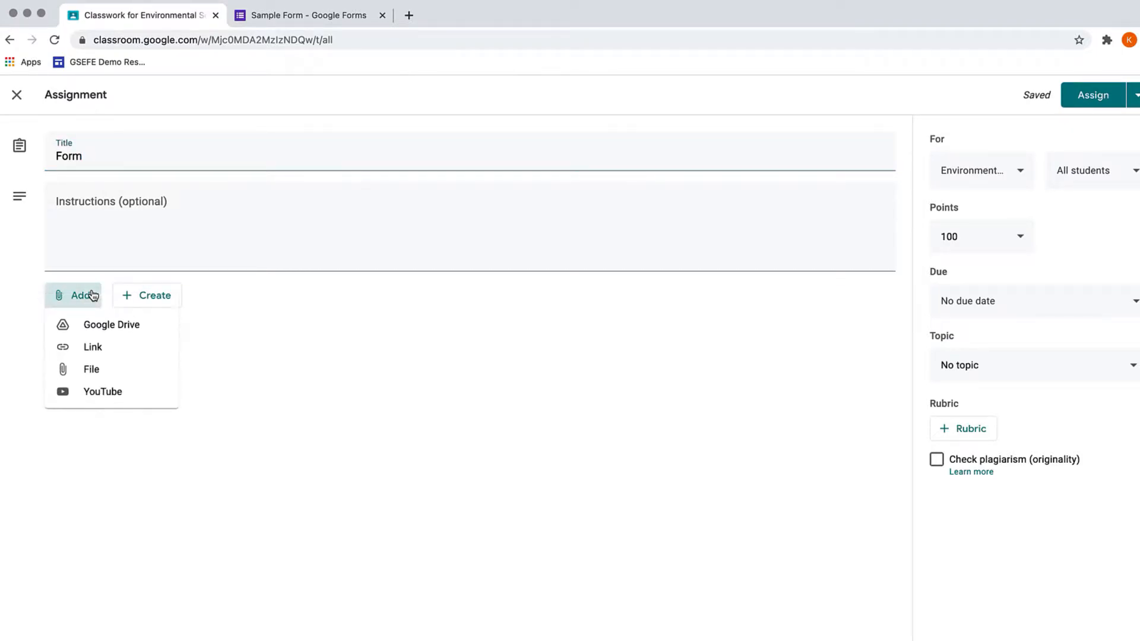
{"action": "mouse_move", "coordinate": [111, 324]}
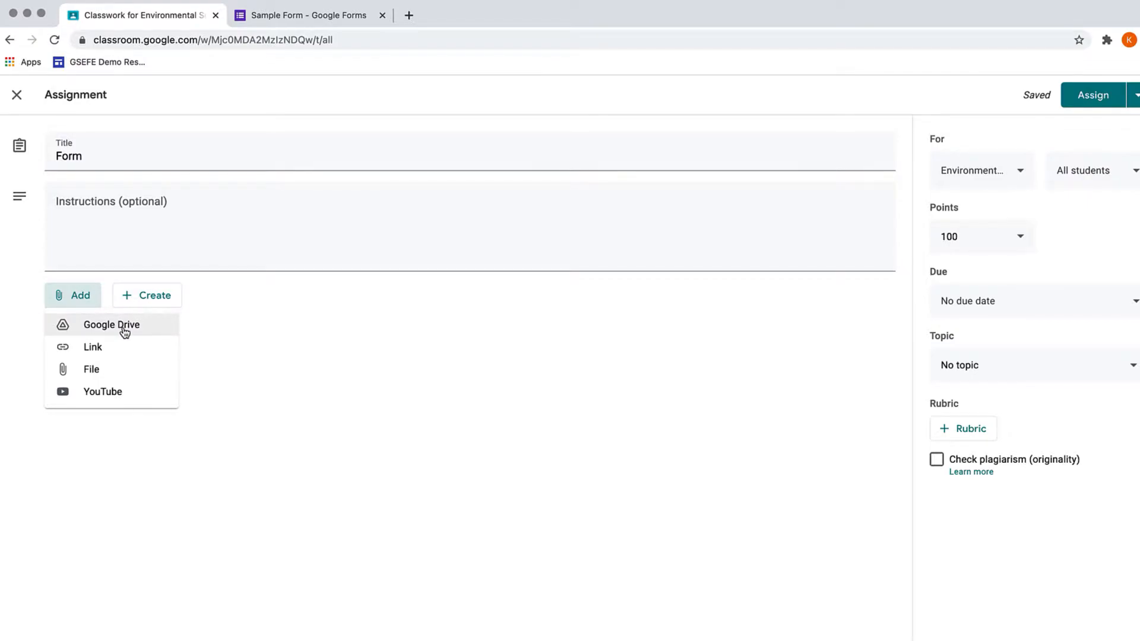
Step: Insert Sample Form from Google Drive into the Form assignment and assign it
{"action": "left_click", "coordinate": [111, 324]}
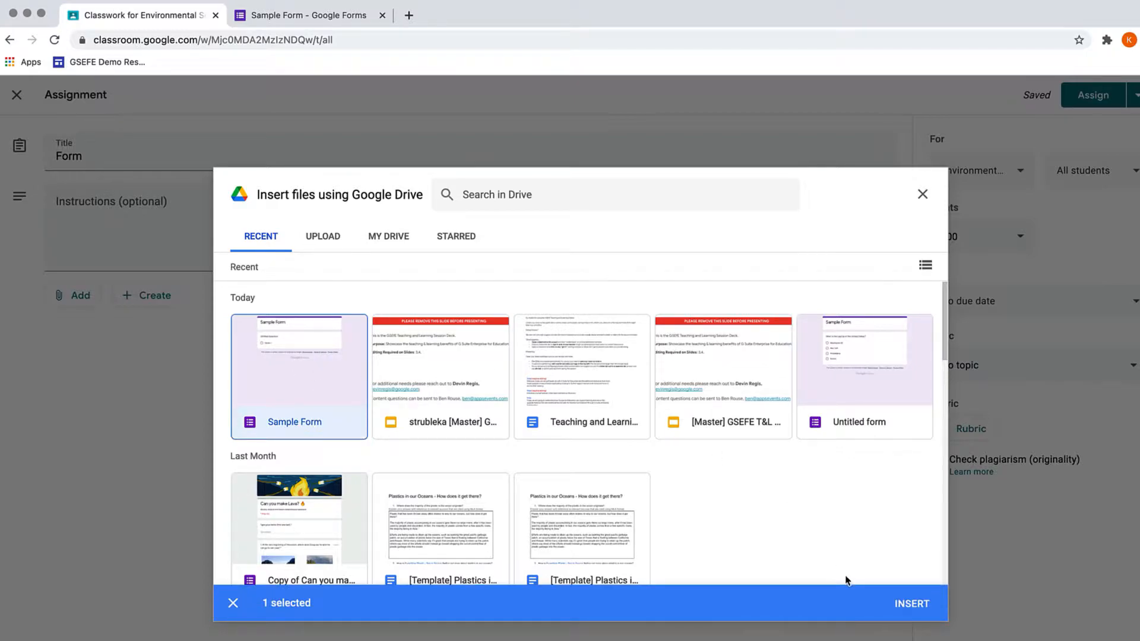
{"action": "mouse_move", "coordinate": [943, 637]}
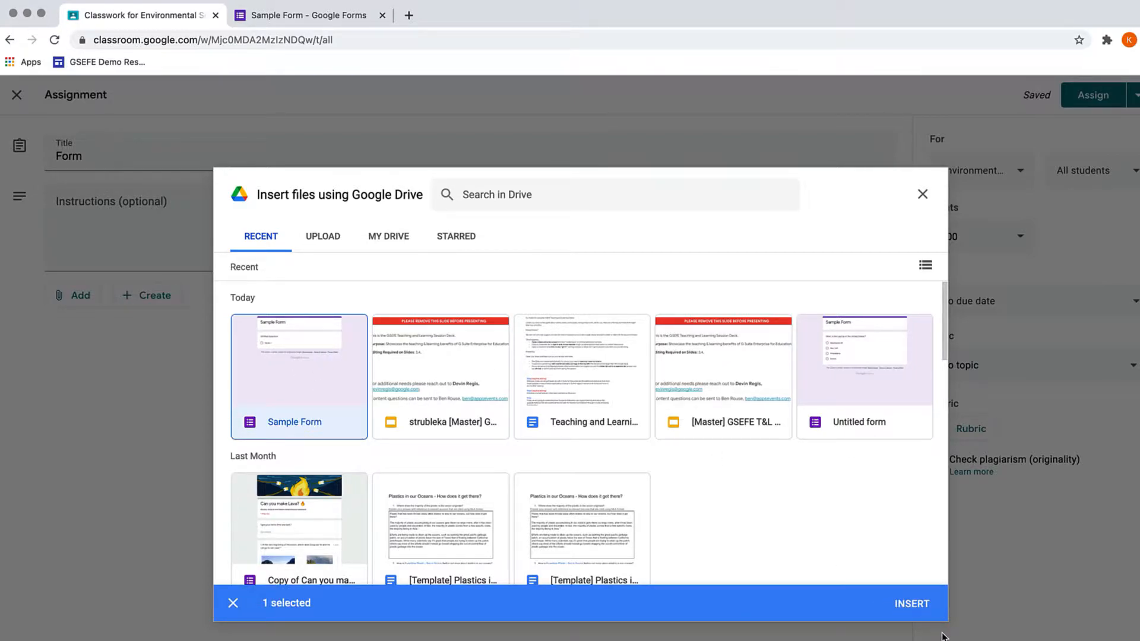
{"action": "left_click", "coordinate": [910, 603]}
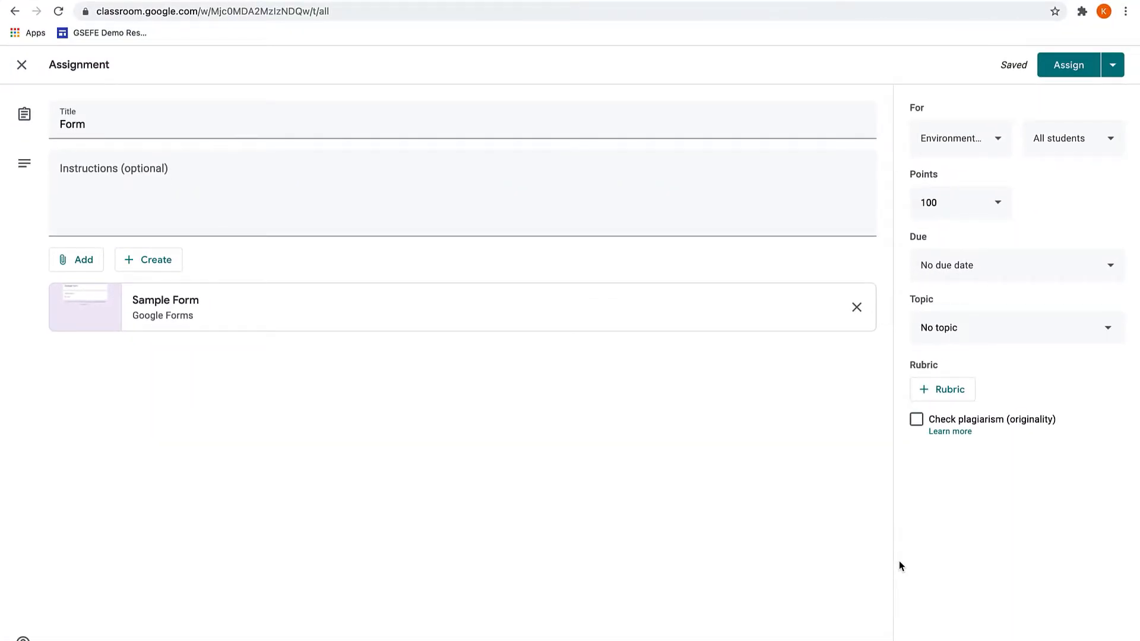
{"action": "left_click", "coordinate": [1068, 65]}
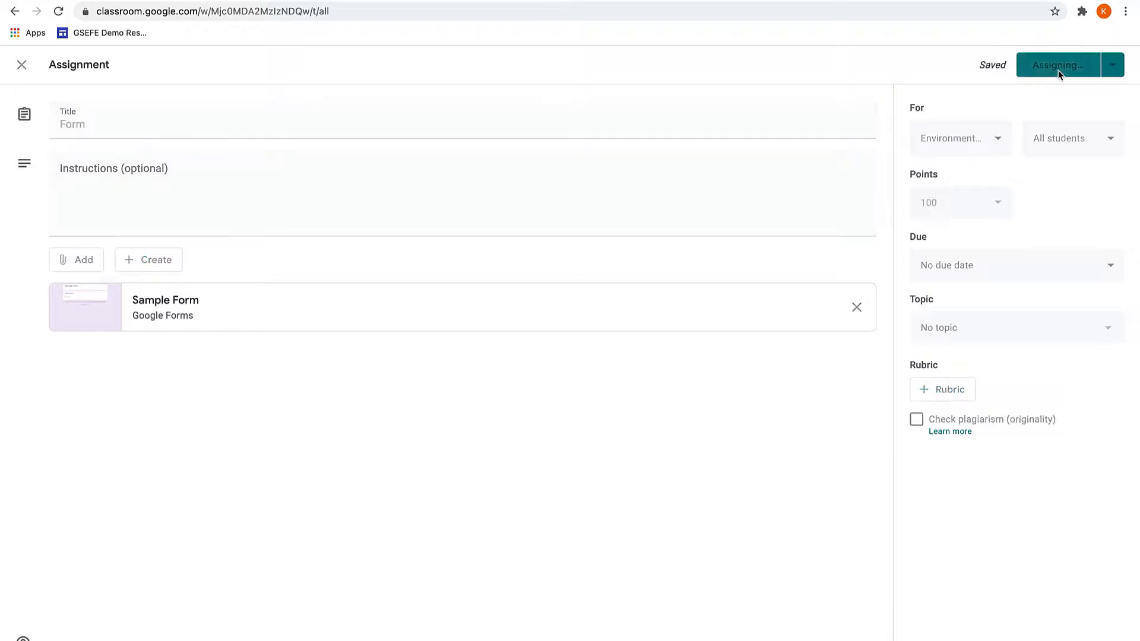
Step: As a student, open Sample Form, answer Washington DC, and return to the assignment
{"action": "left_click", "coordinate": [1058, 64]}
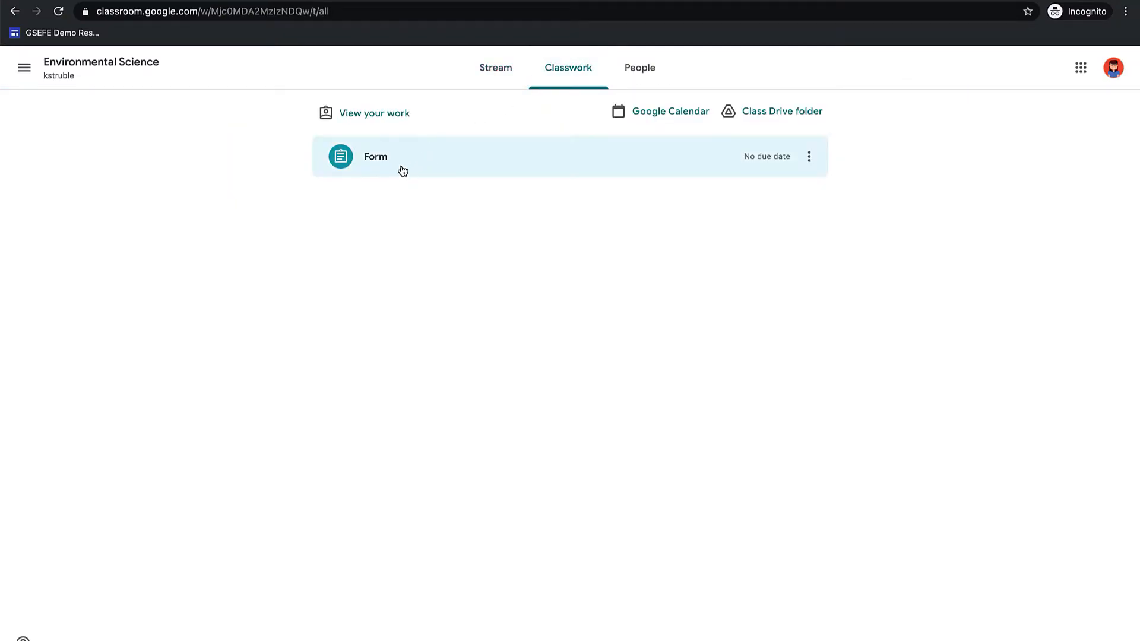
{"action": "left_click", "coordinate": [375, 156]}
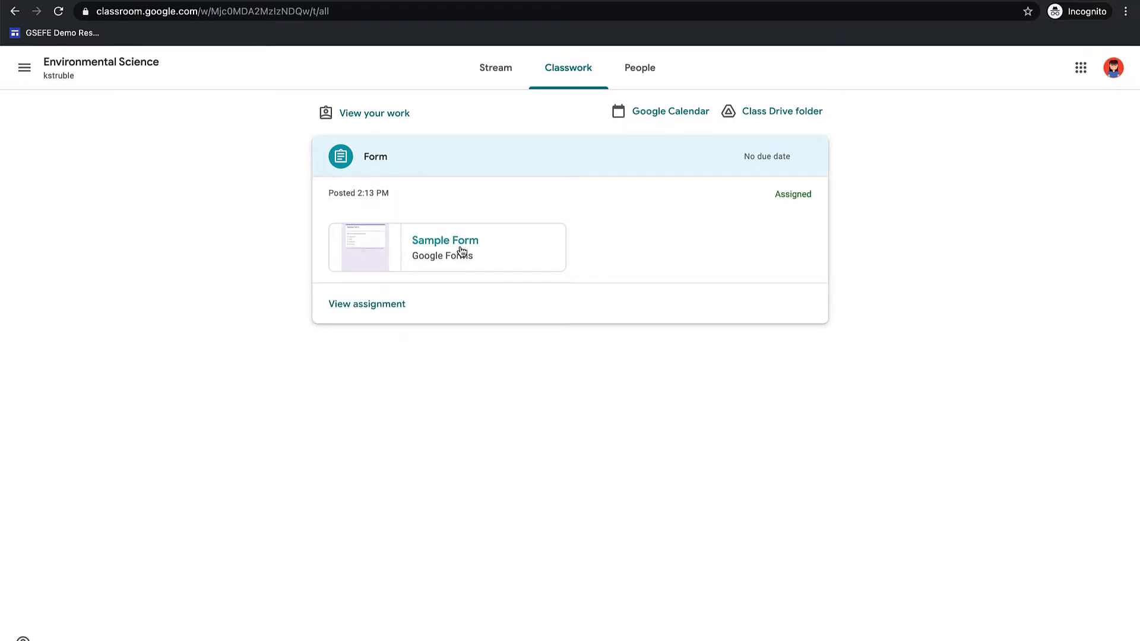
{"action": "left_click", "coordinate": [444, 240]}
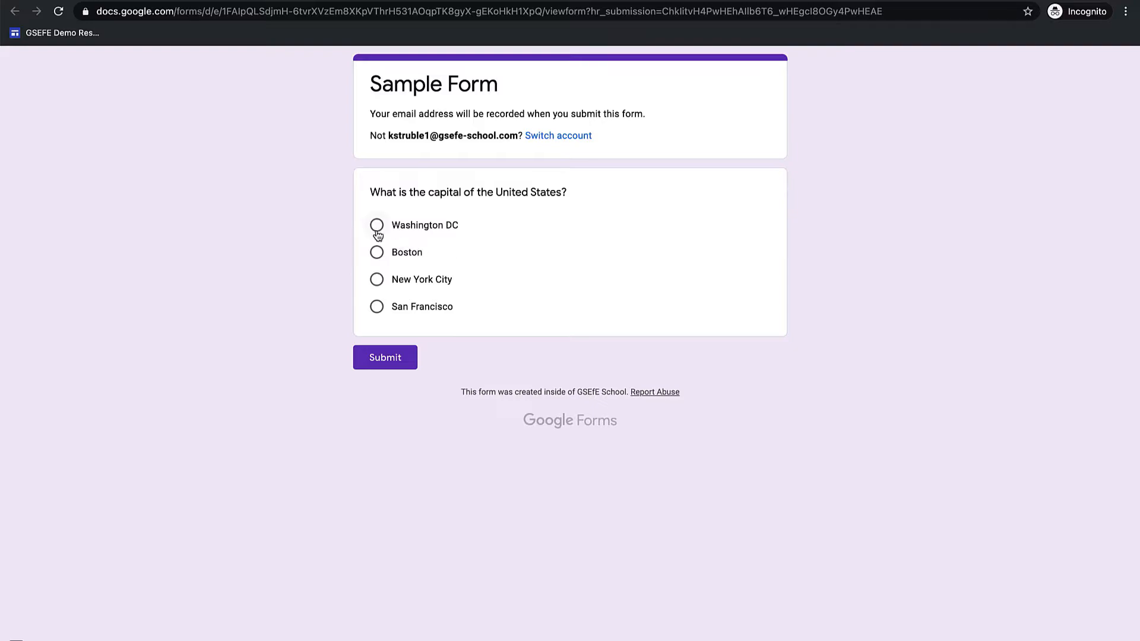
{"action": "left_click", "coordinate": [384, 356]}
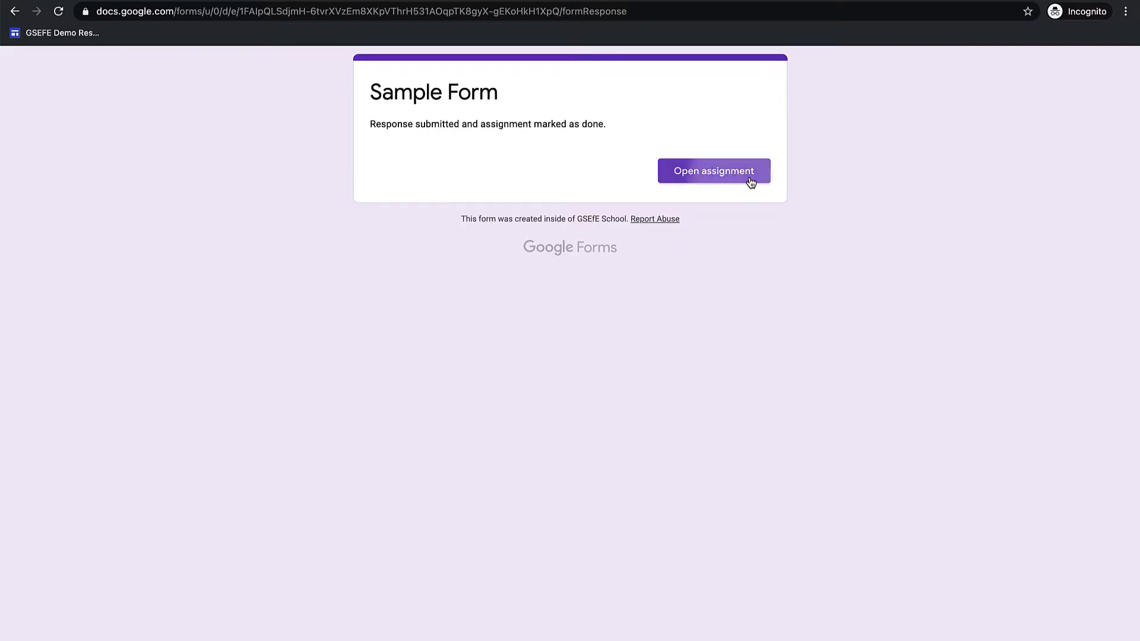
{"action": "left_click", "coordinate": [713, 171]}
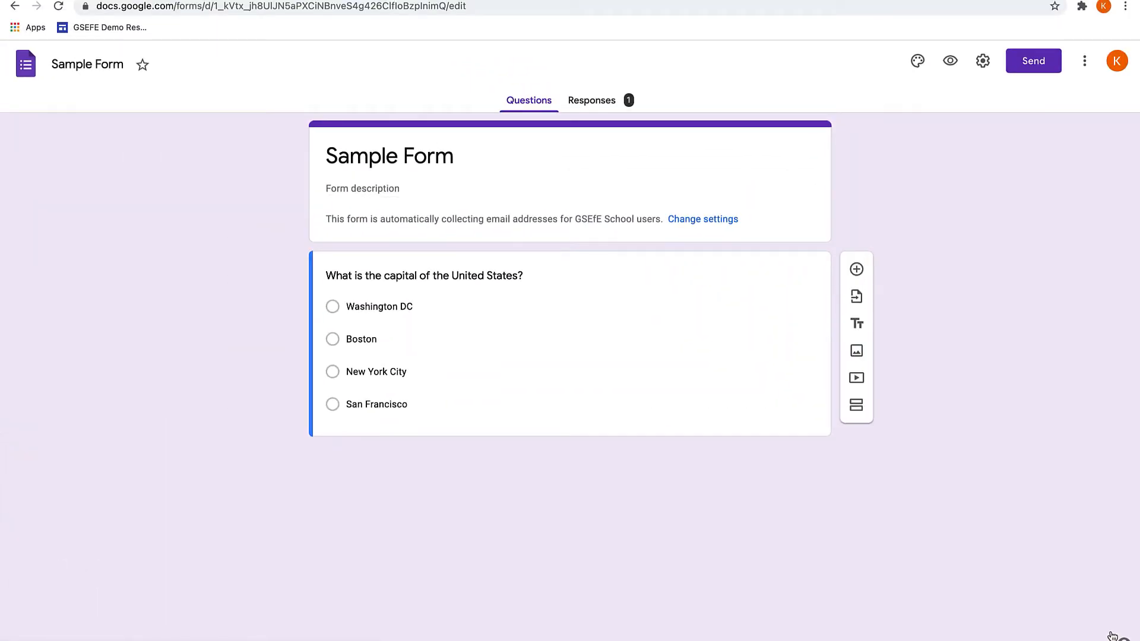
Step: Review the first question and its collected response, then go back to Questions
{"action": "left_click", "coordinate": [450, 275]}
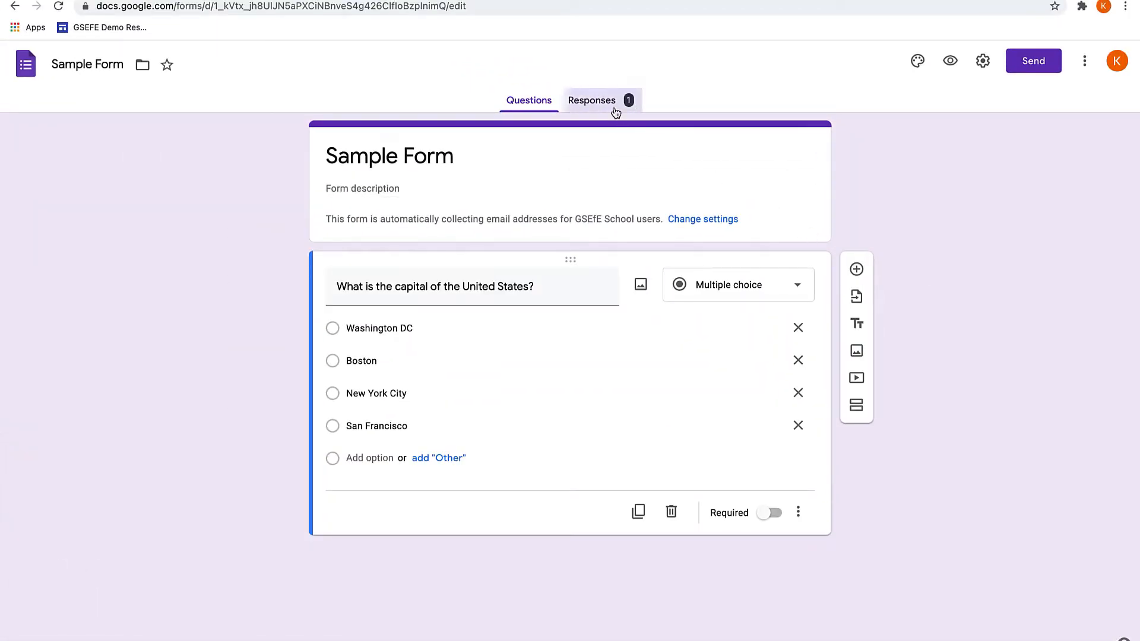
{"action": "left_click", "coordinate": [592, 99]}
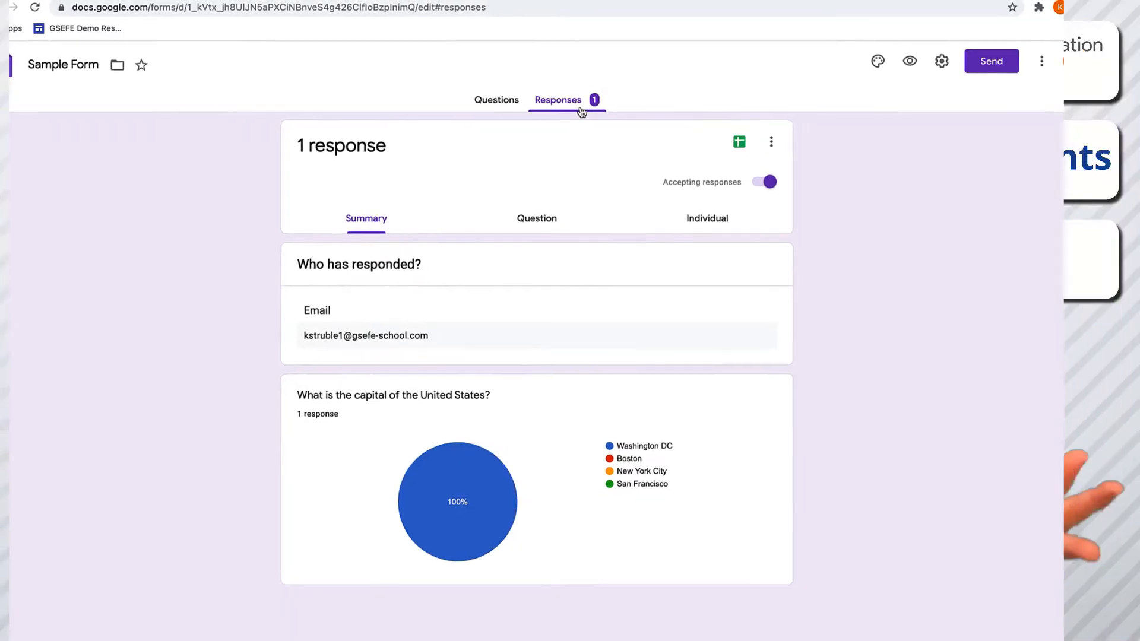
{"action": "left_click", "coordinate": [496, 100]}
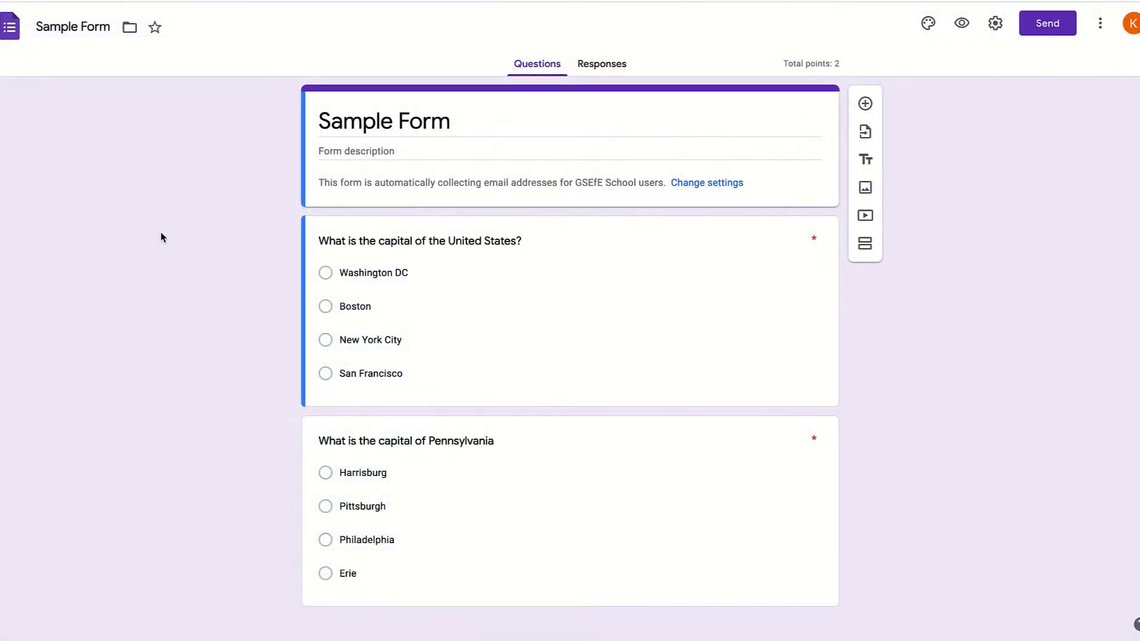
Step: Turn on 'Make this a quiz' in the form's Quizzes settings and save
{"action": "left_click", "coordinate": [995, 22]}
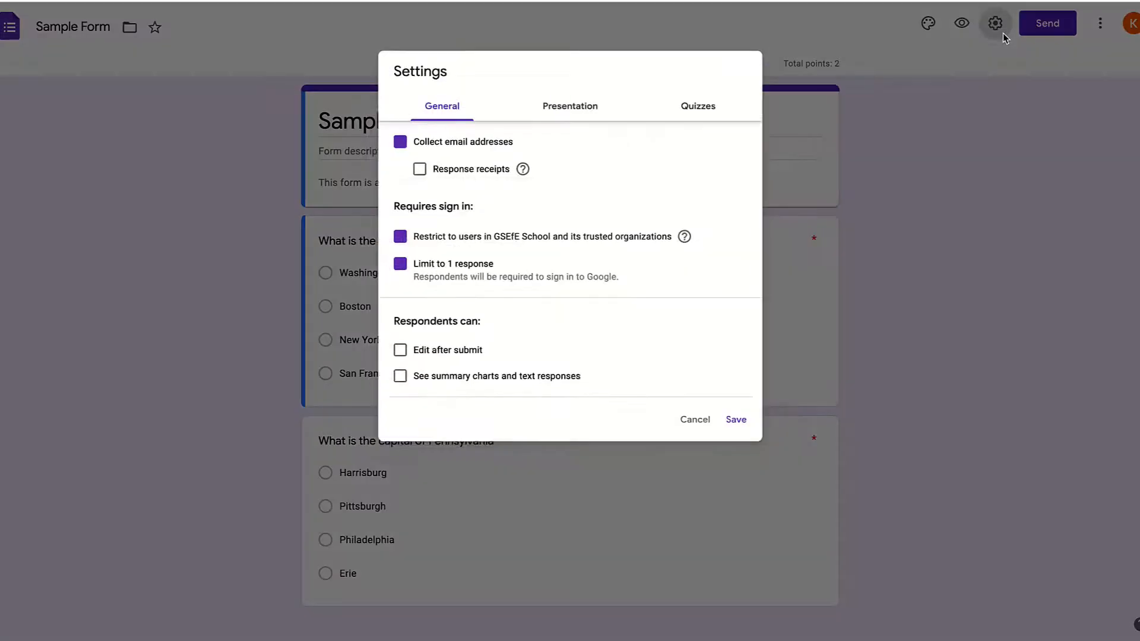
{"action": "left_click", "coordinate": [697, 106]}
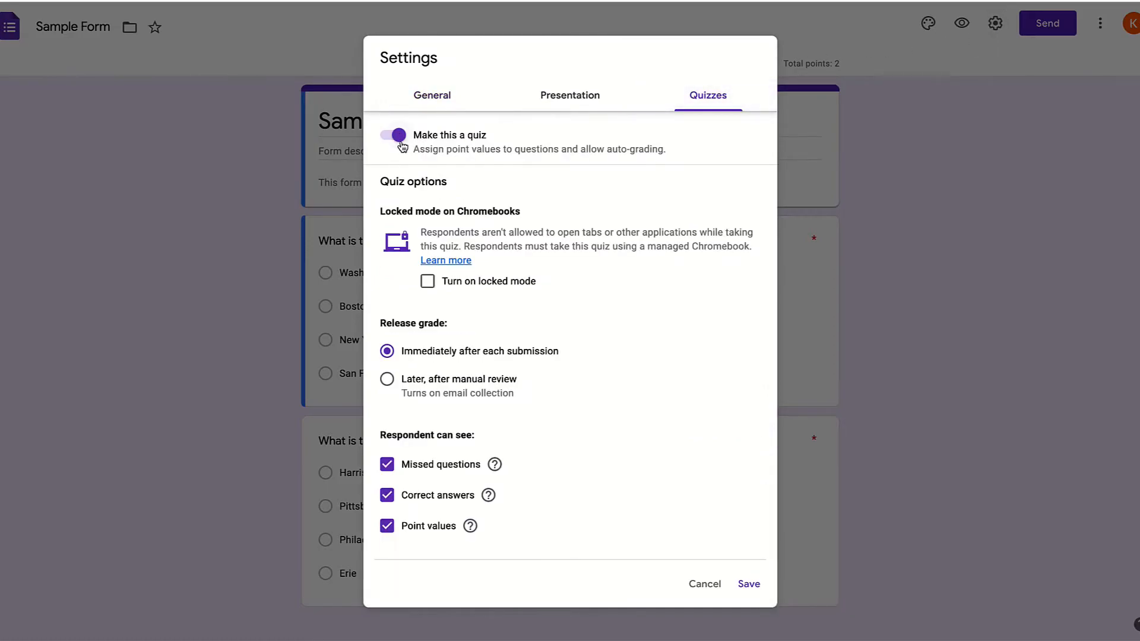
{"action": "left_click", "coordinate": [747, 583]}
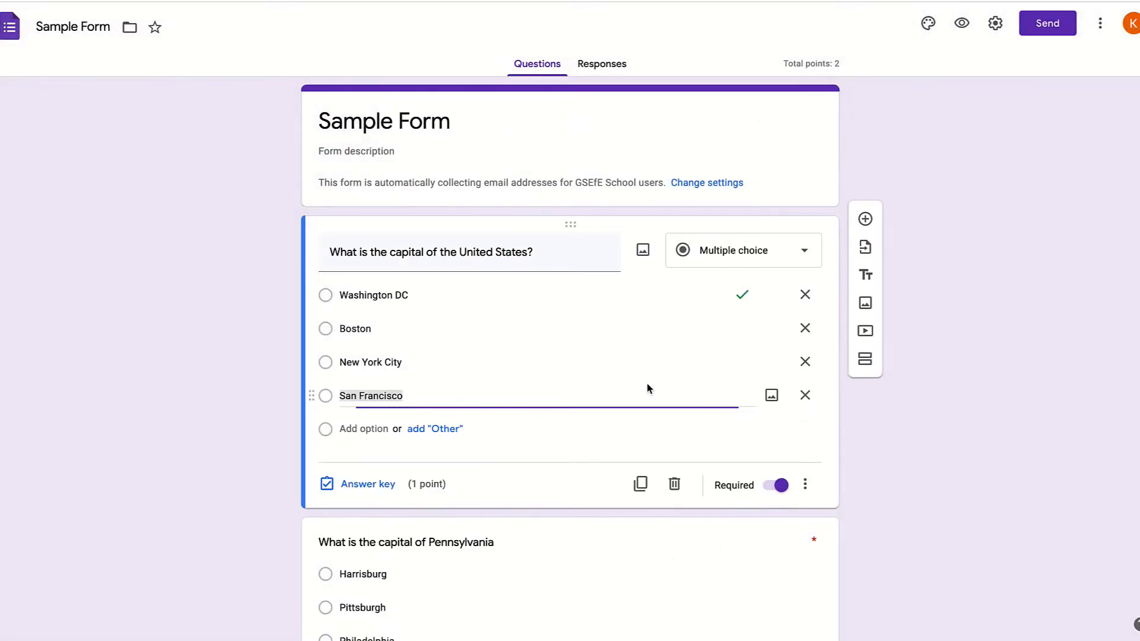
{"action": "scroll", "scroll_direction": "down", "scroll_amount": 3}
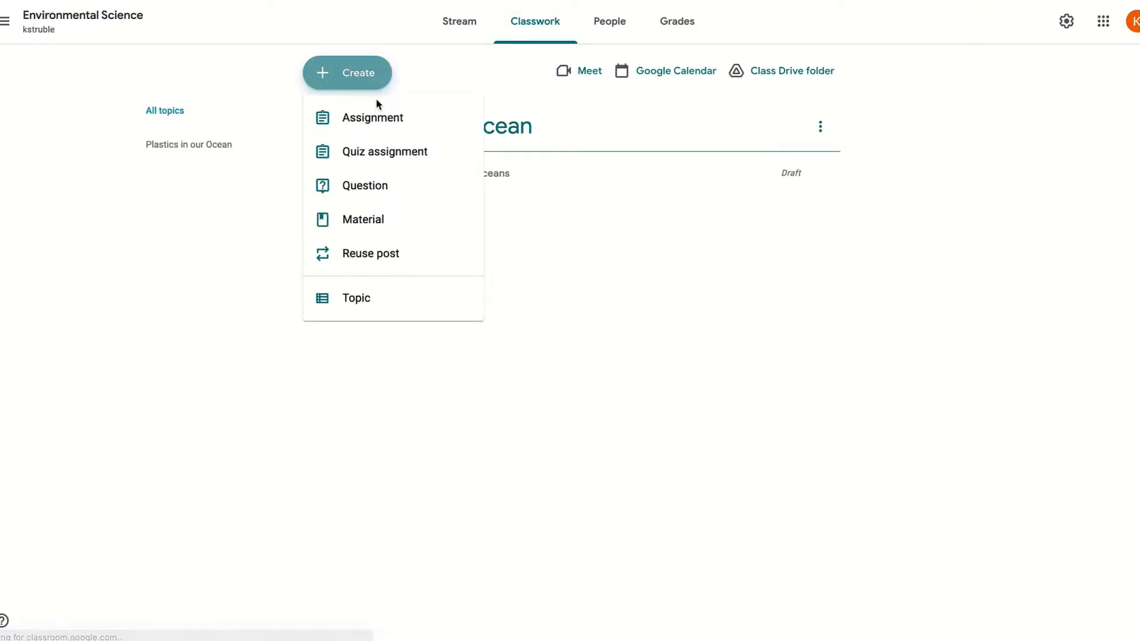
Step: Post a new 'Form' assignment with Sample Form attached from Google Drive
{"action": "left_click", "coordinate": [372, 117]}
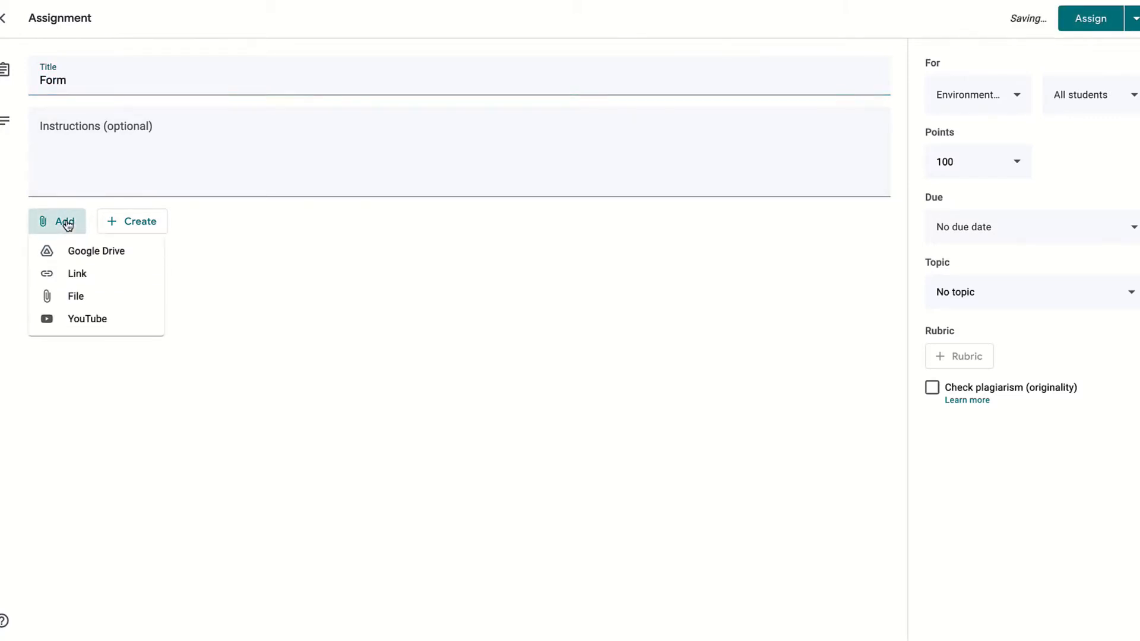
{"action": "left_click", "coordinate": [96, 250]}
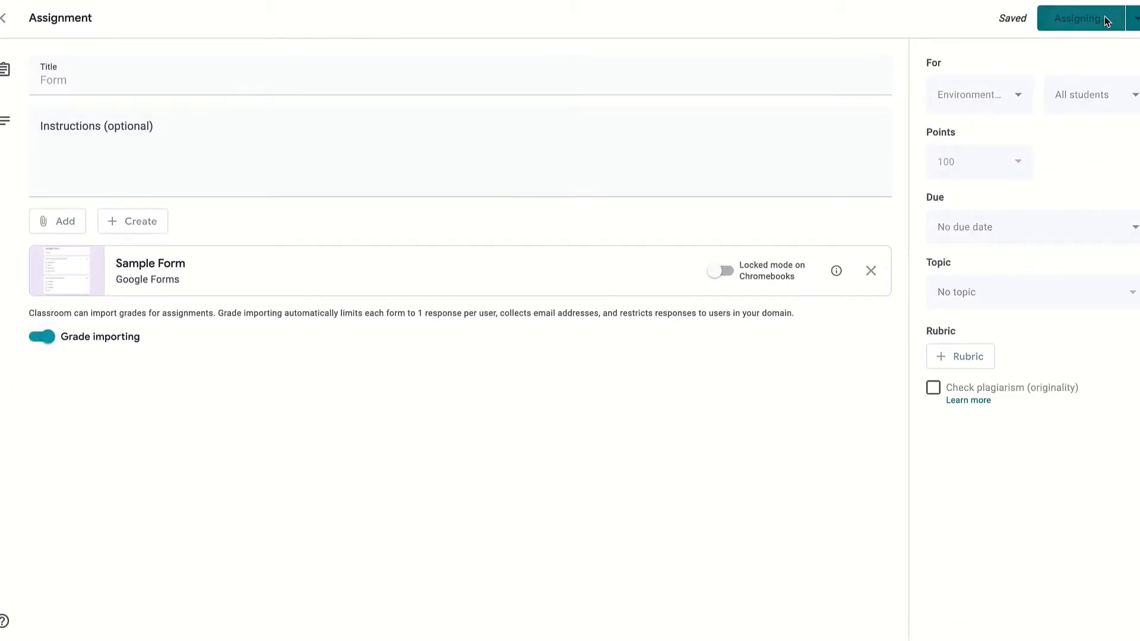
{"action": "left_click", "coordinate": [1081, 18]}
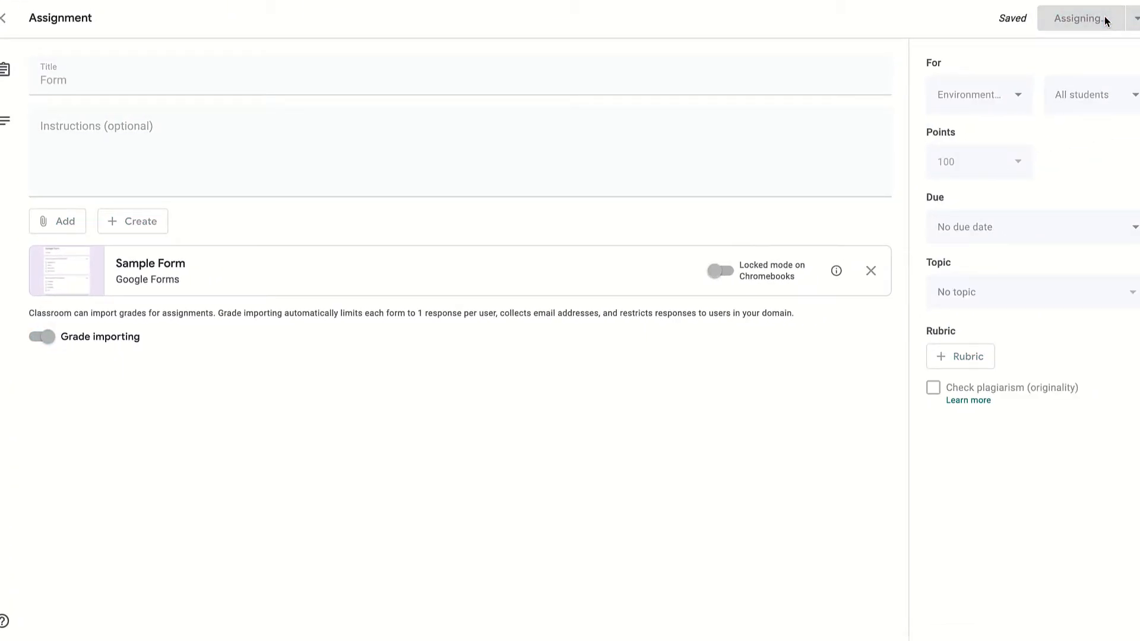
{"action": "left_click", "coordinate": [1078, 18]}
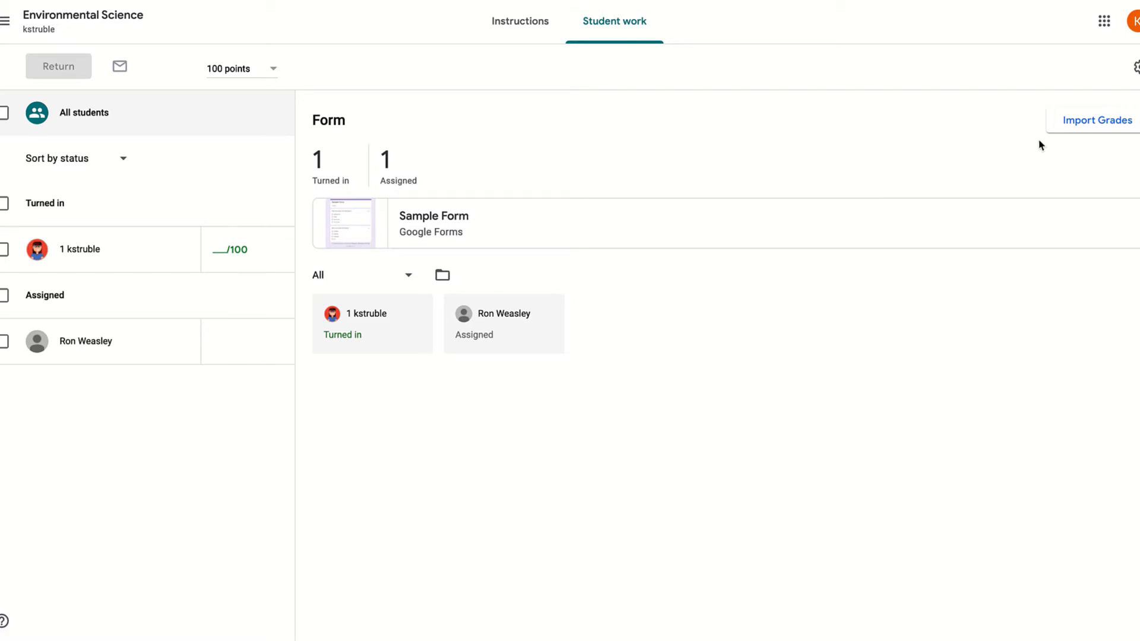
Step: Import the 1/2 quiz grade and return the work to the student
{"action": "left_click", "coordinate": [1097, 120]}
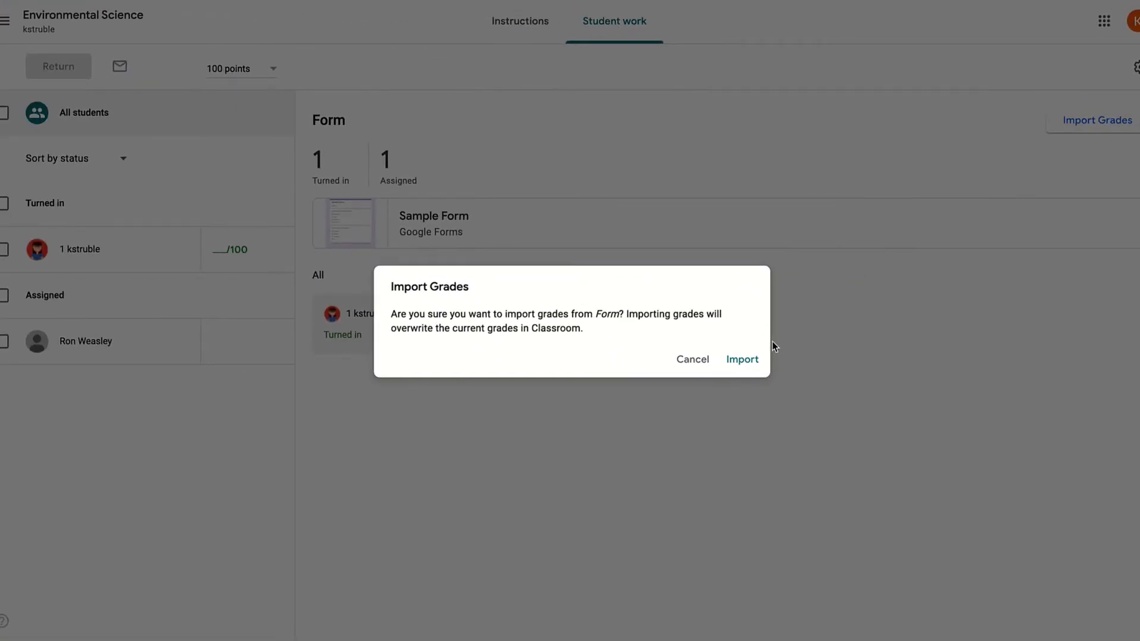
{"action": "left_click", "coordinate": [741, 359]}
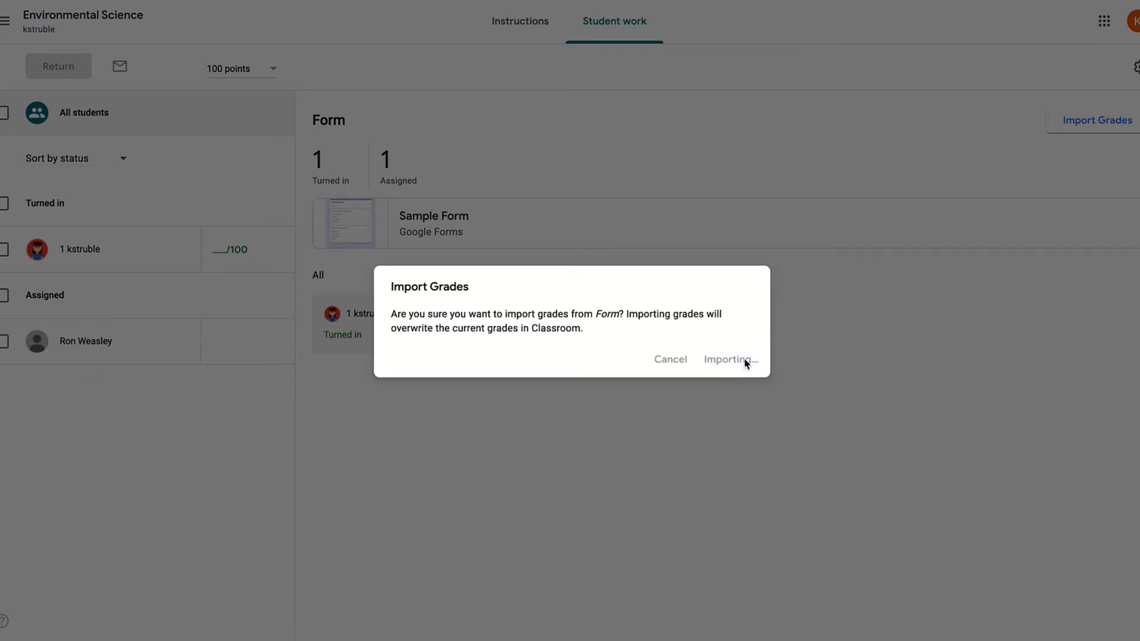
{"action": "left_click", "coordinate": [727, 359]}
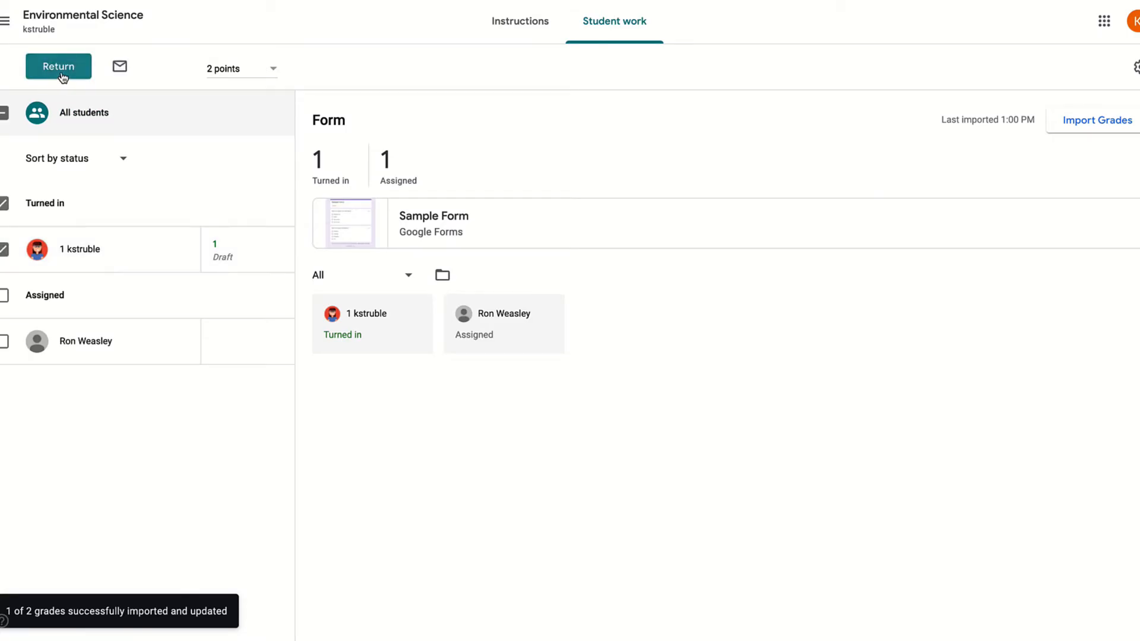
{"action": "left_click", "coordinate": [58, 66]}
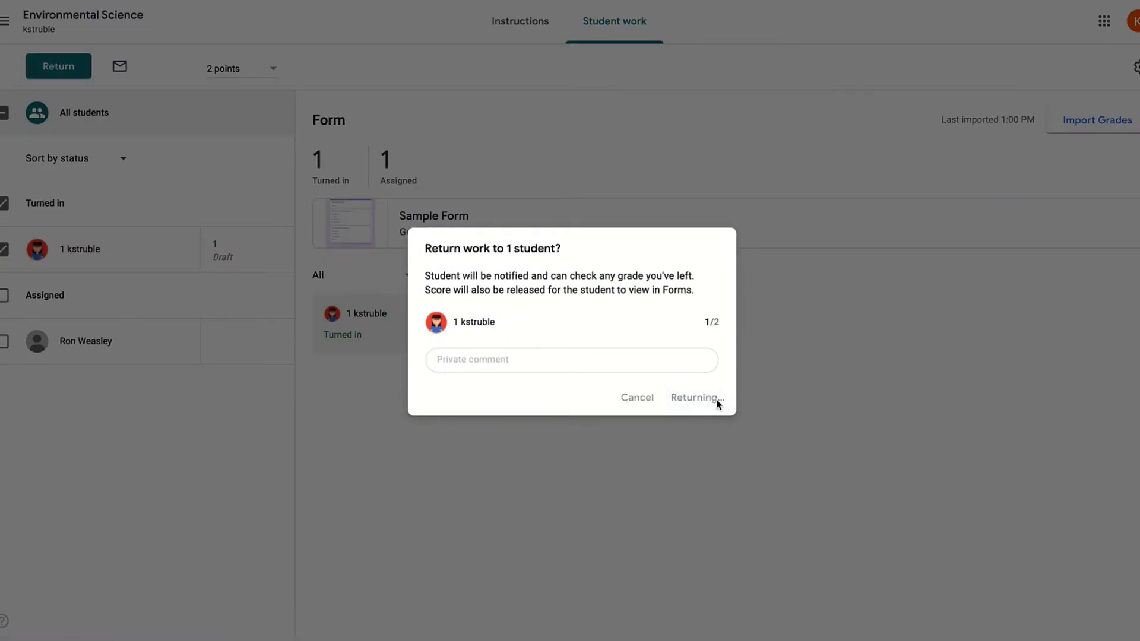
{"action": "left_click", "coordinate": [693, 397]}
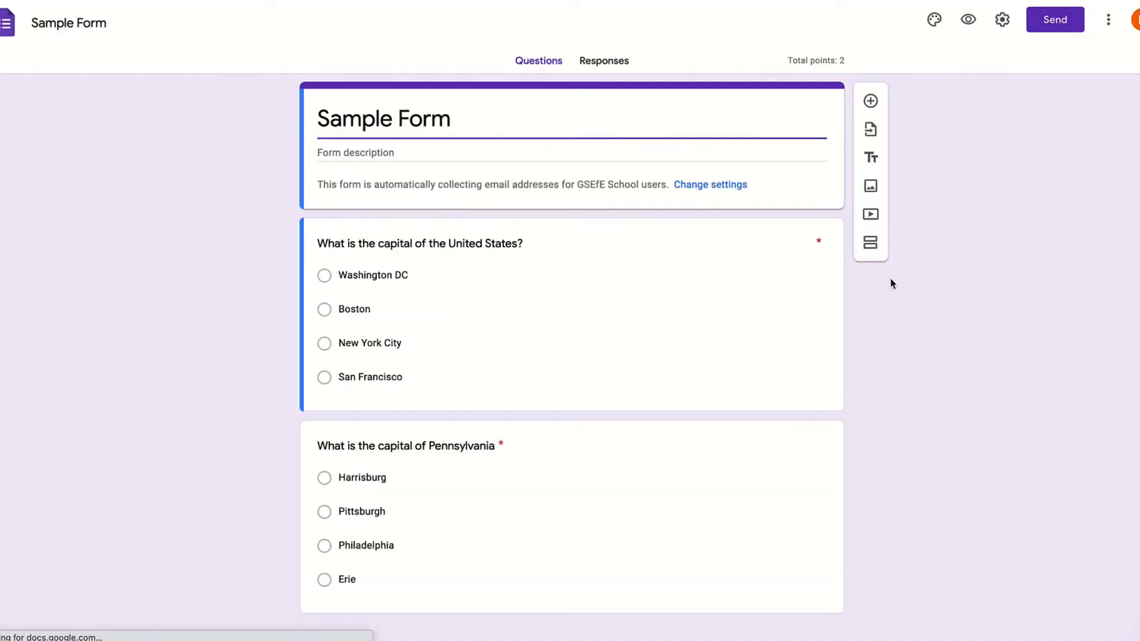
Step: As the student, open Sample Form and view the 1/2 score
{"action": "left_click", "coordinate": [594, 61]}
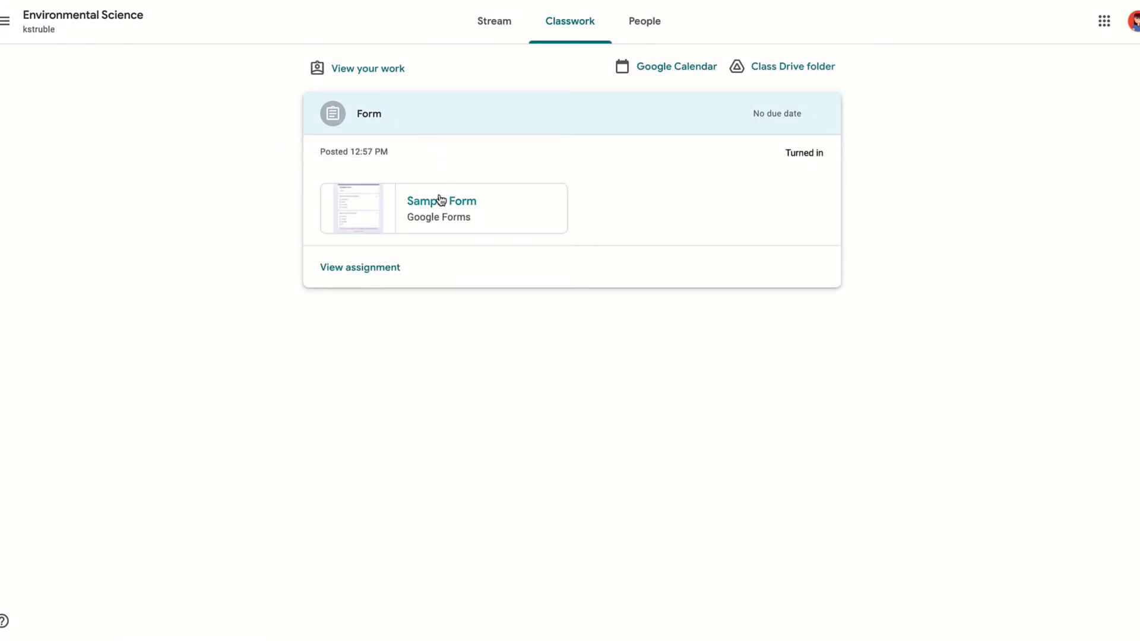
{"action": "left_click", "coordinate": [441, 200]}
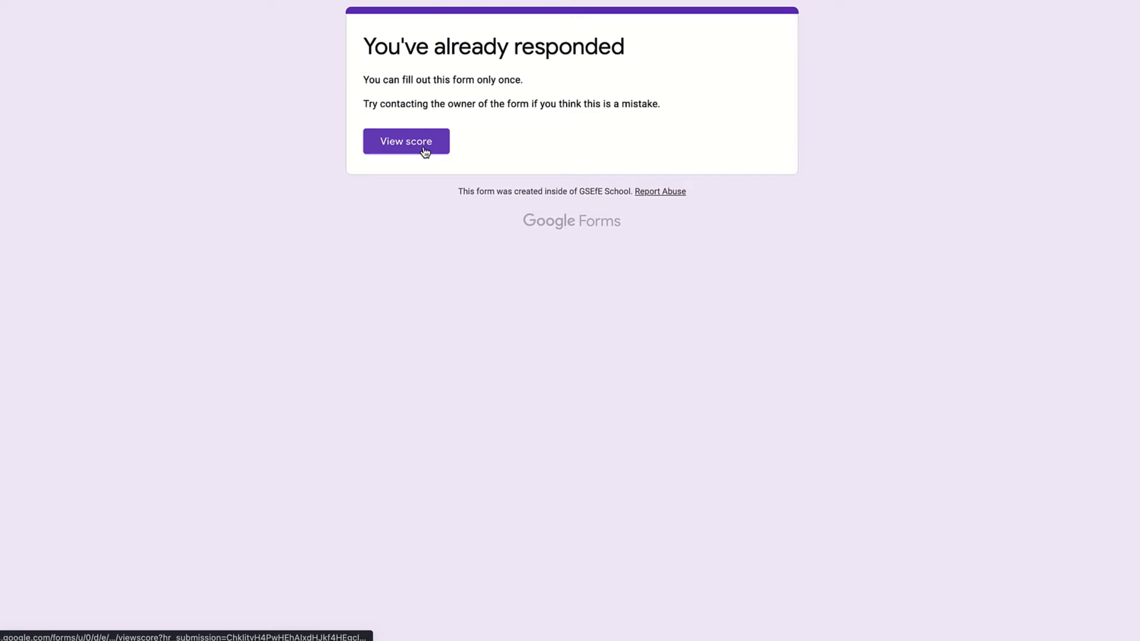
{"action": "left_click", "coordinate": [405, 141]}
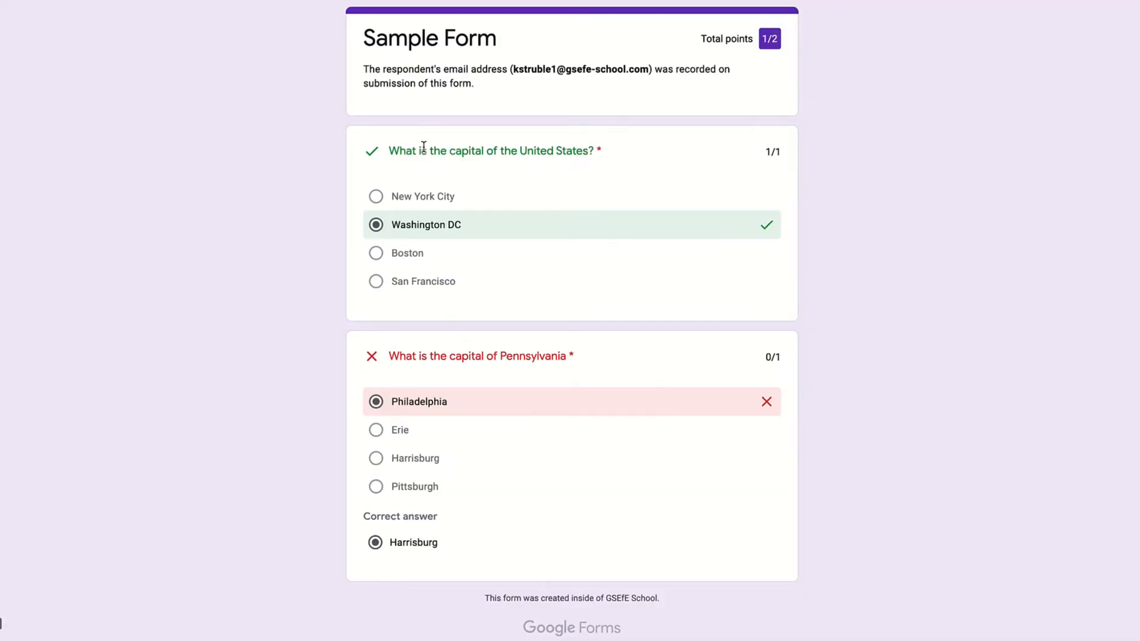
{"action": "mouse_move", "coordinate": [878, 239]}
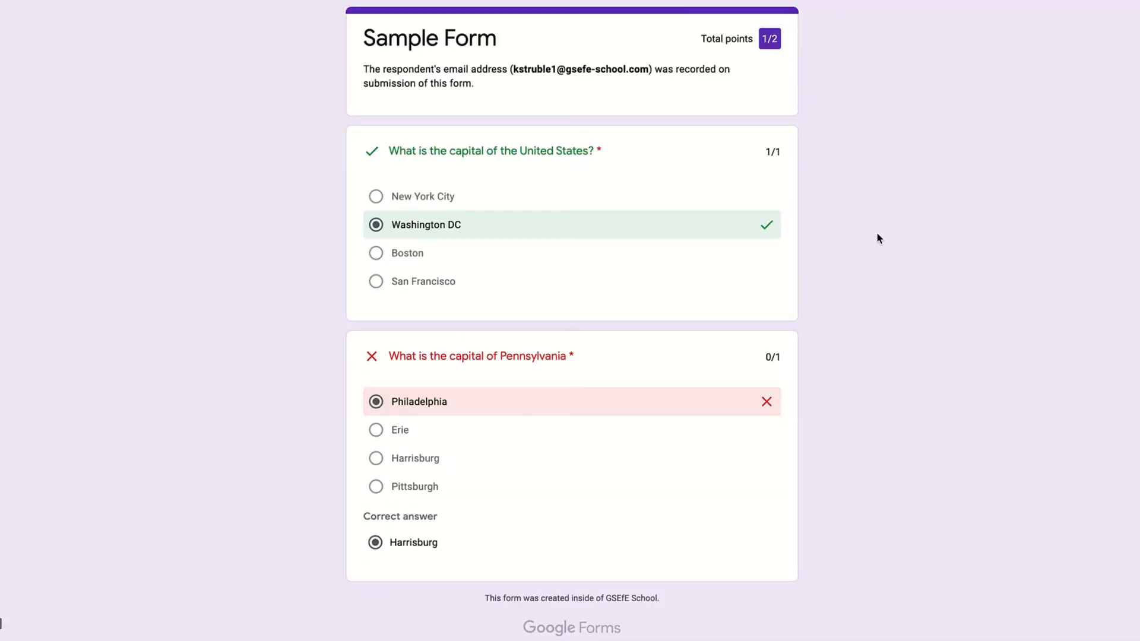